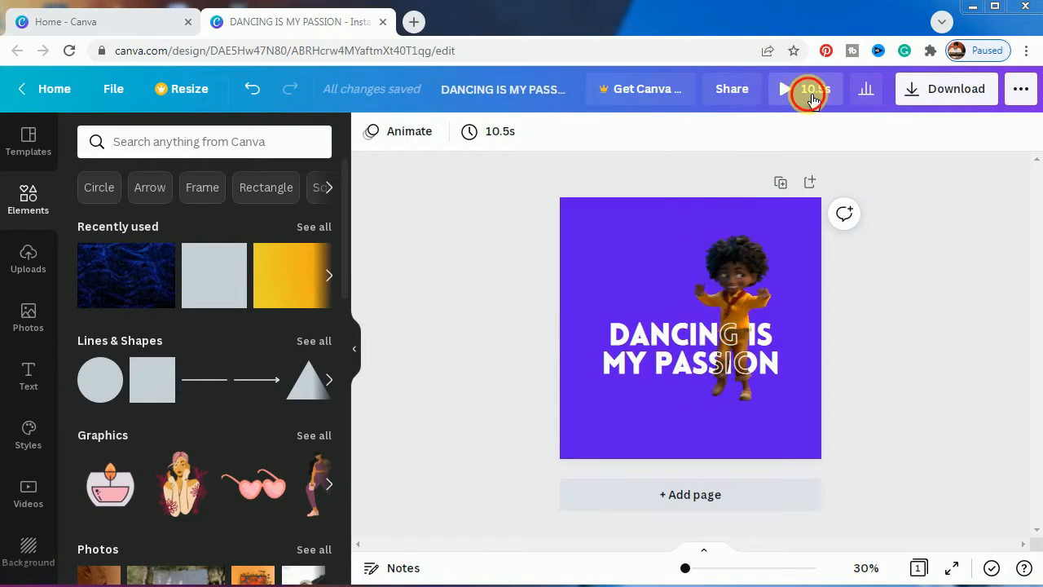
Preview the finished animated post before returning to the Canva home page.
left_click(782, 88)
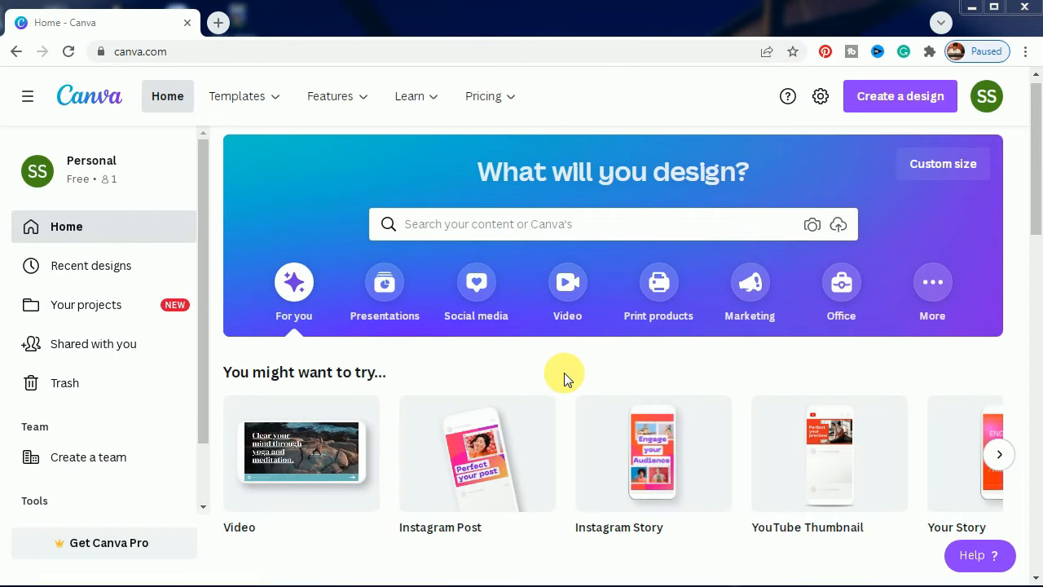
mouse_move(90, 96)
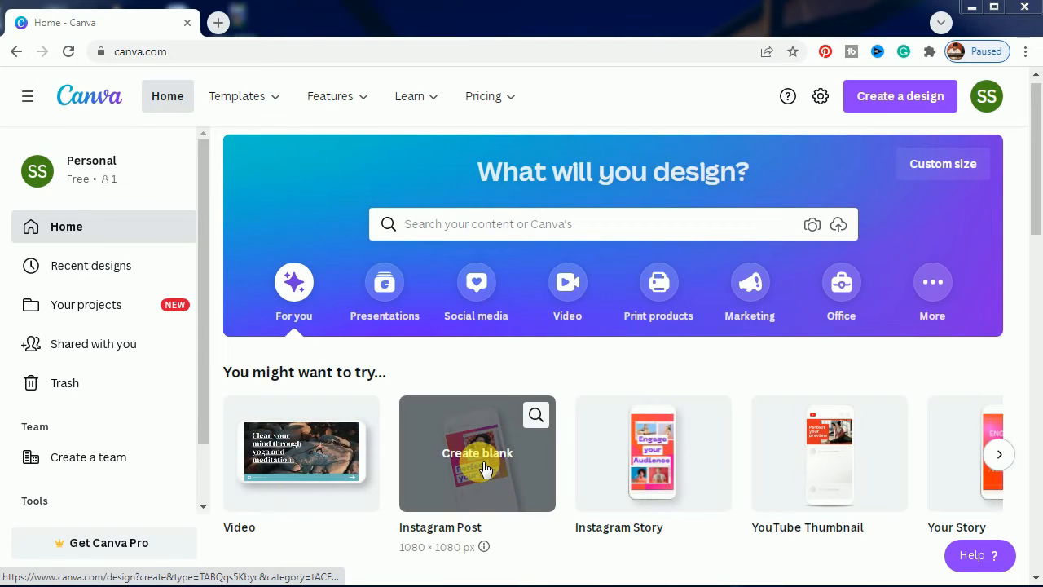
Create a blank Instagram Post design from the suggested tiles.
left_click(477, 453)
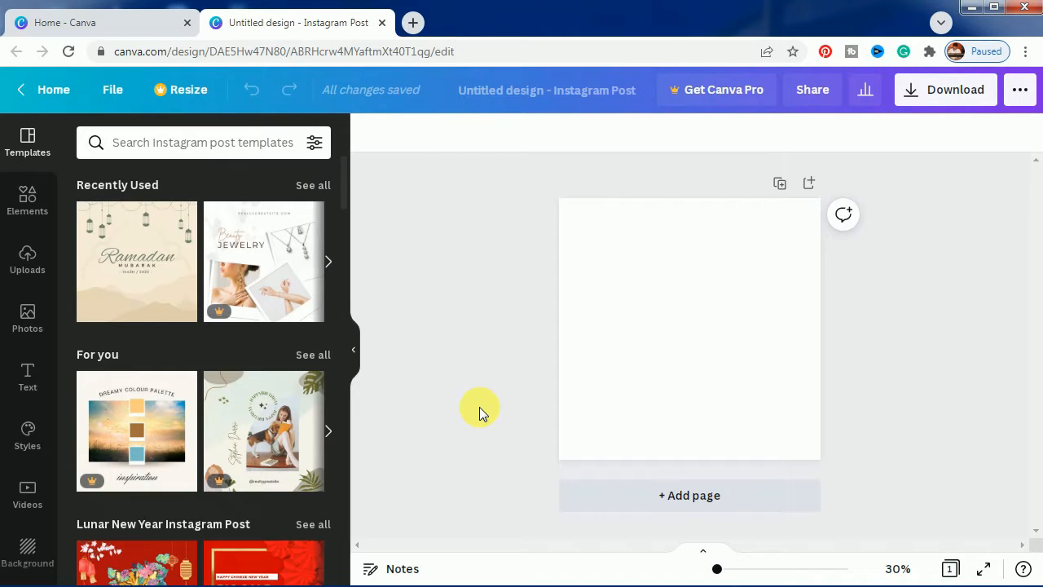
mouse_move(51, 408)
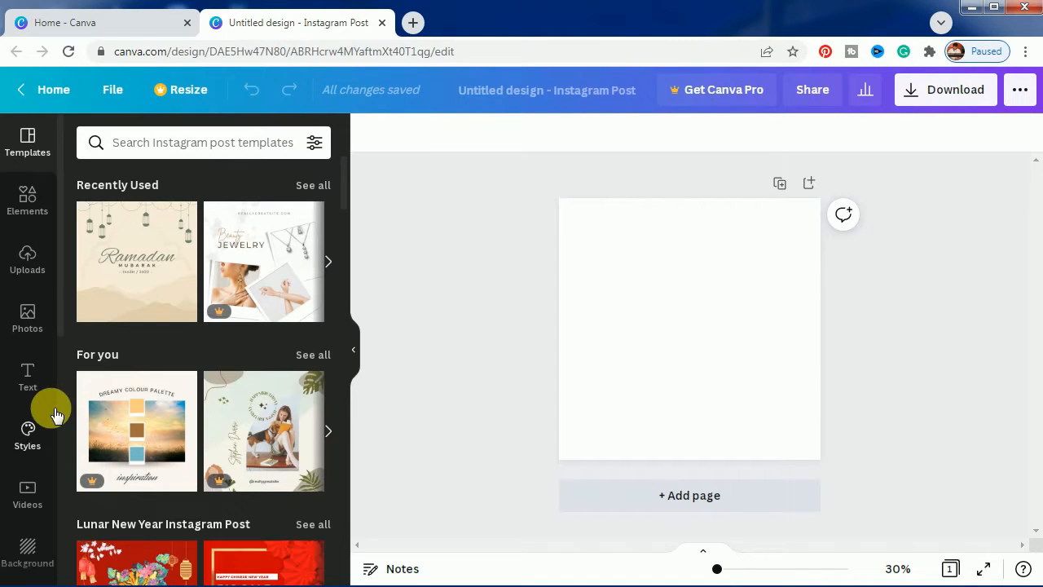
Set the page background to the violet swatch from Default Colours.
scroll("down", 3)
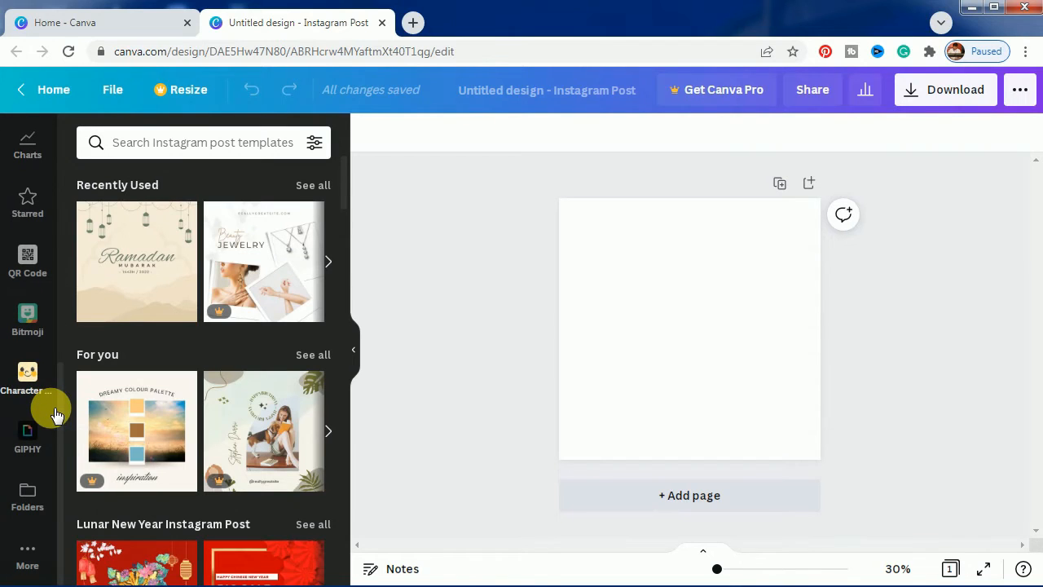
mouse_move(628, 352)
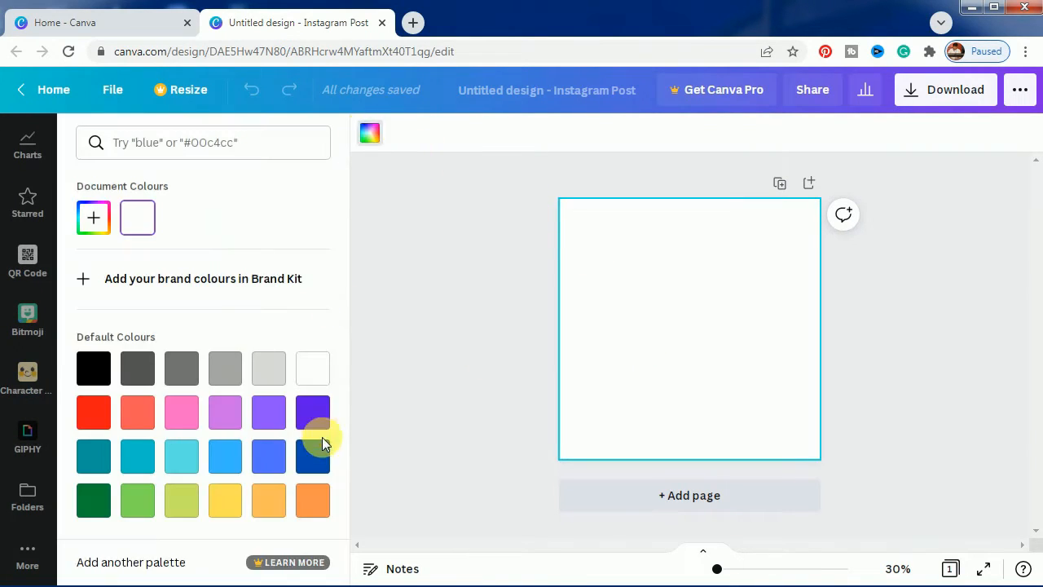
left_click(313, 411)
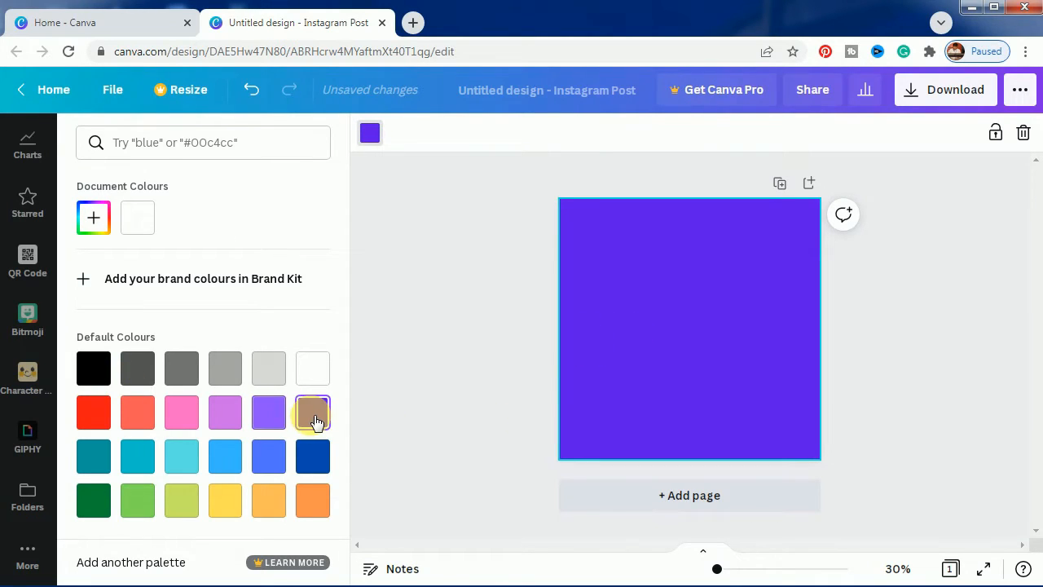
left_click(312, 411)
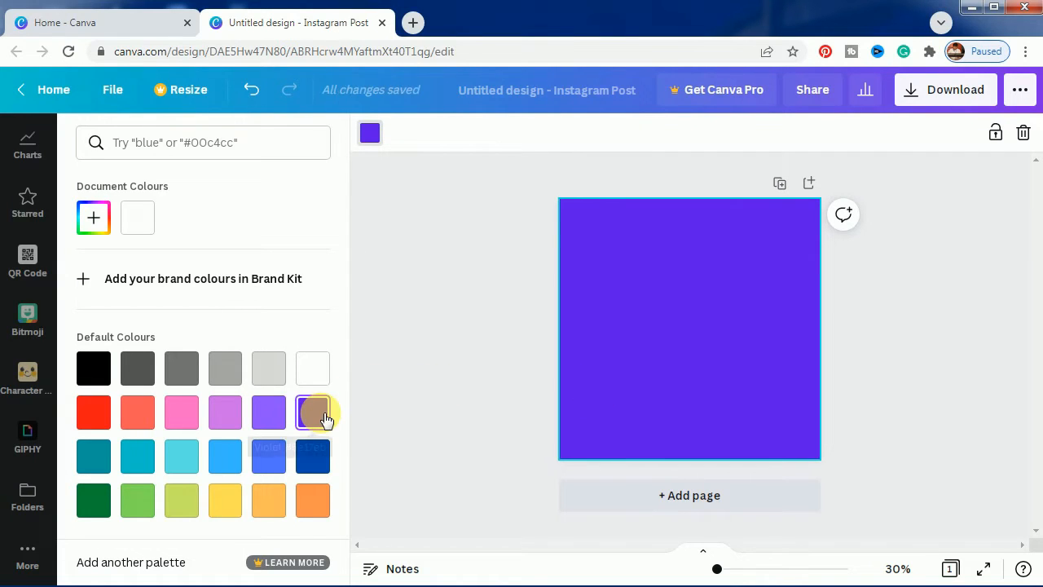
mouse_move(312, 411)
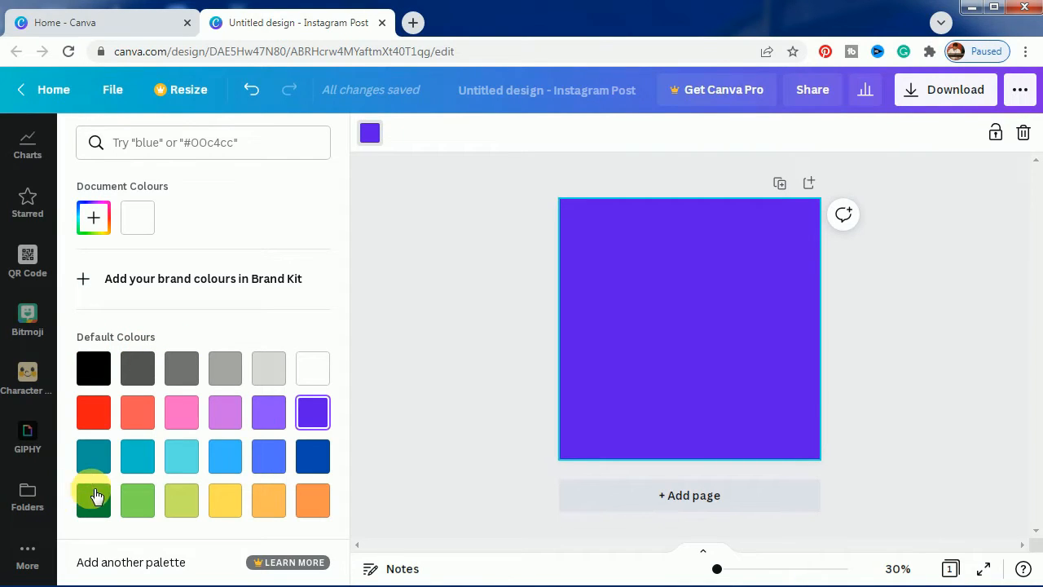
mouse_move(55, 432)
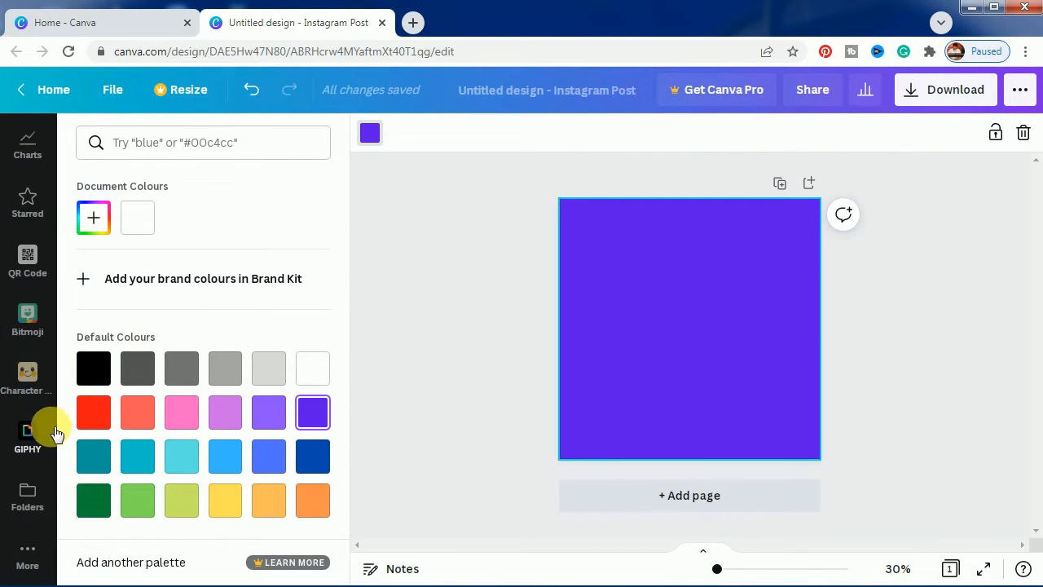
mouse_move(41, 392)
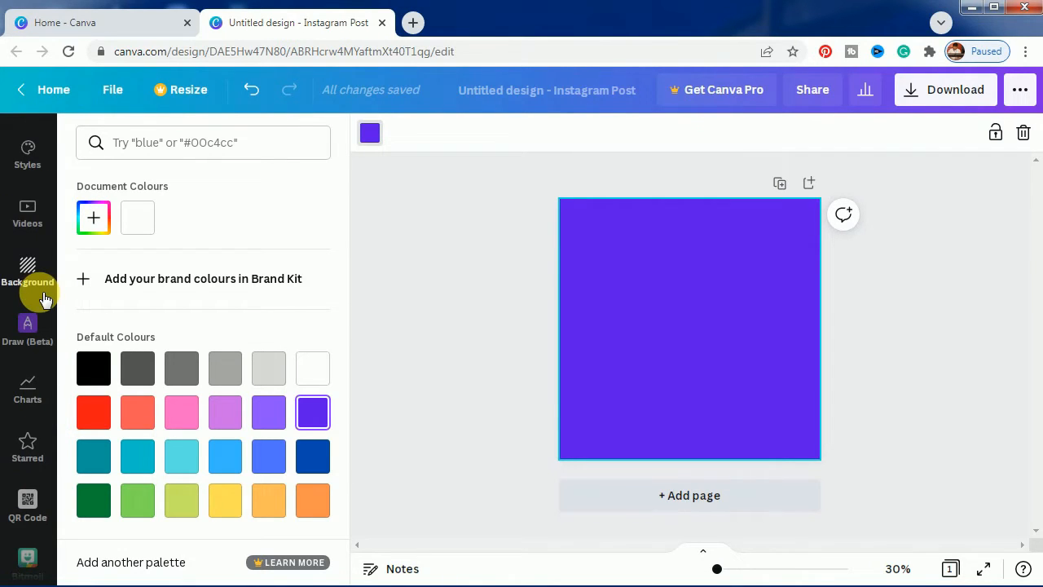
scroll("down", 3)
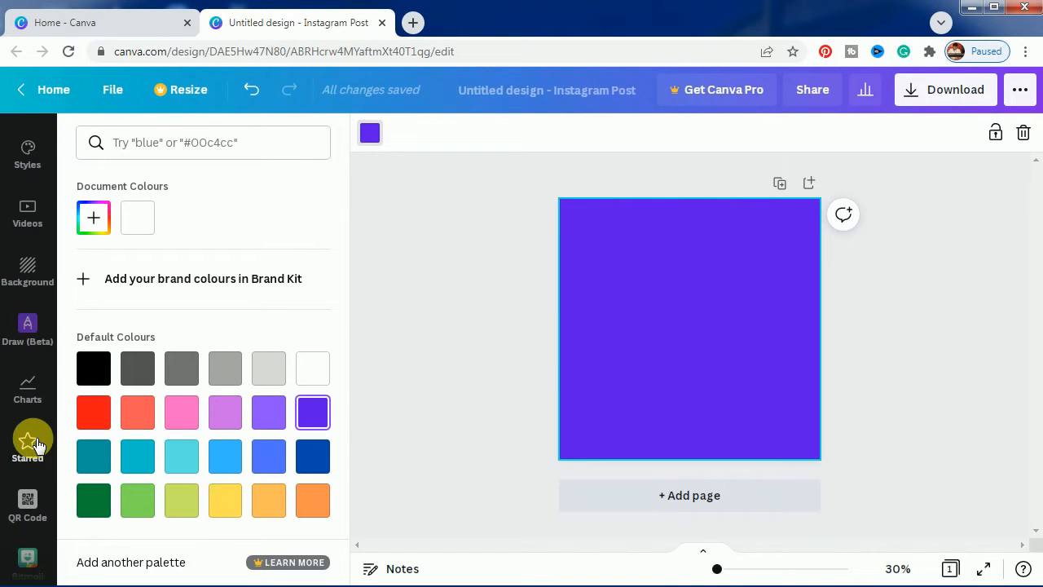
Add a heading and replace its text with DANCING IS MY PASSION.
left_click(28, 253)
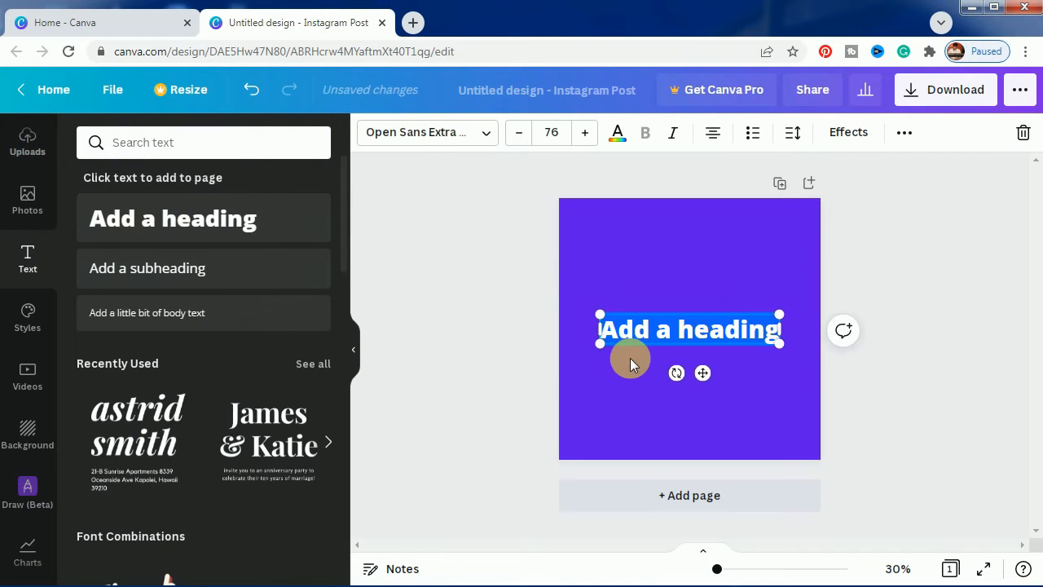
type("DANCING IS")
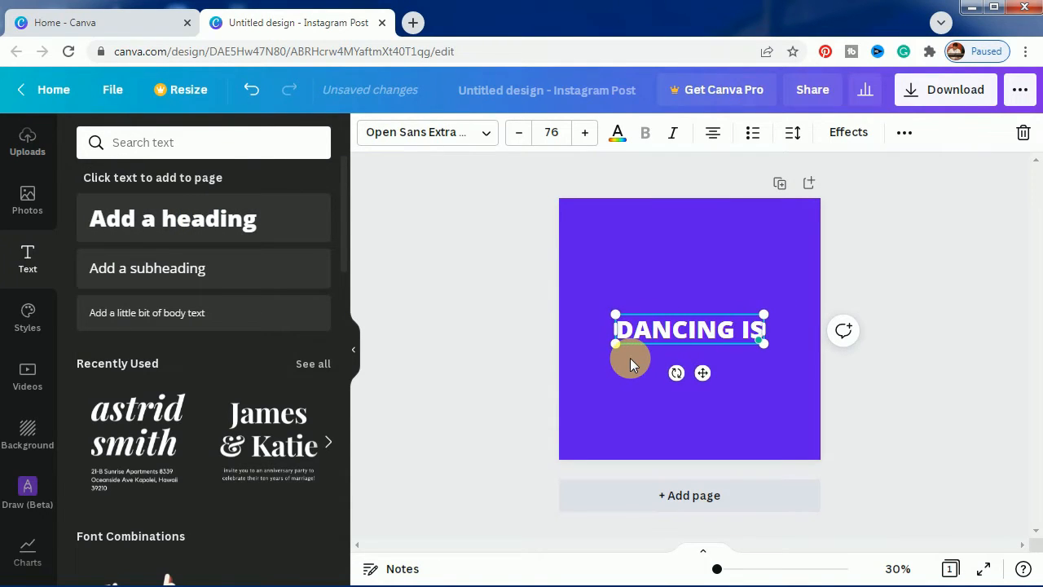
type("MY")
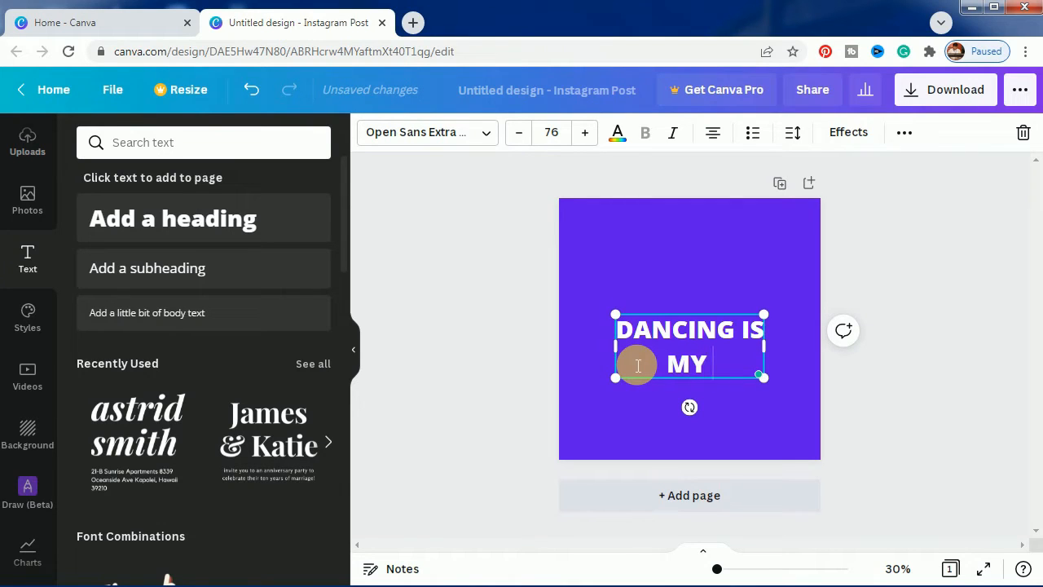
type("PASSION")
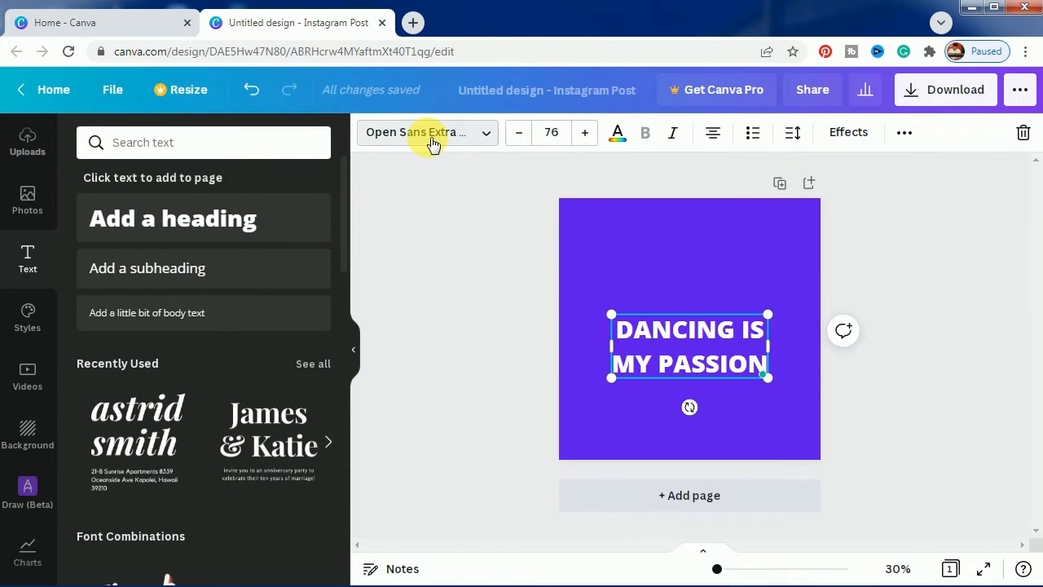
Switch the heading to the Lovelo font.
left_click(422, 133)
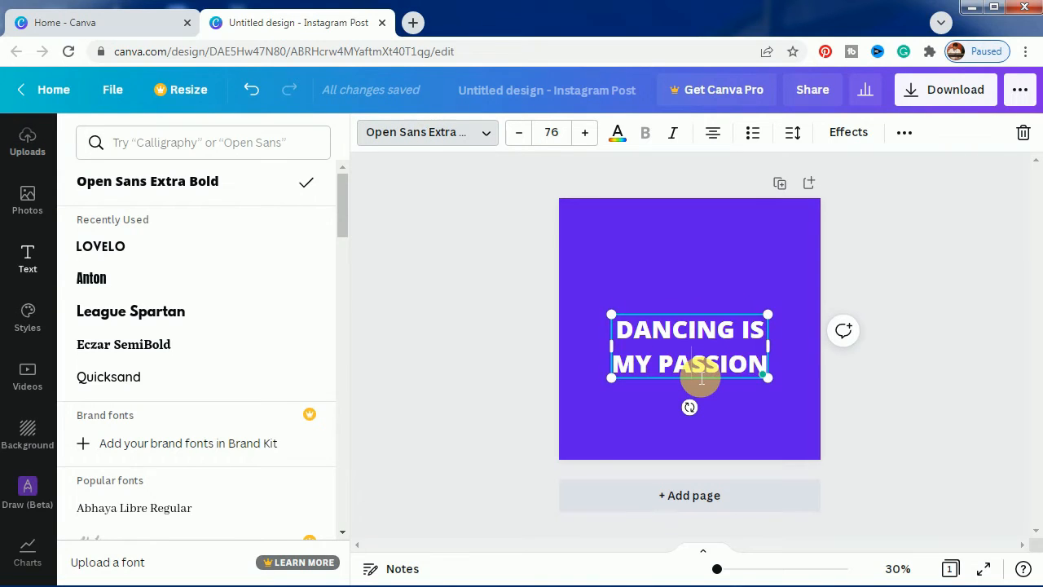
left_click(100, 246)
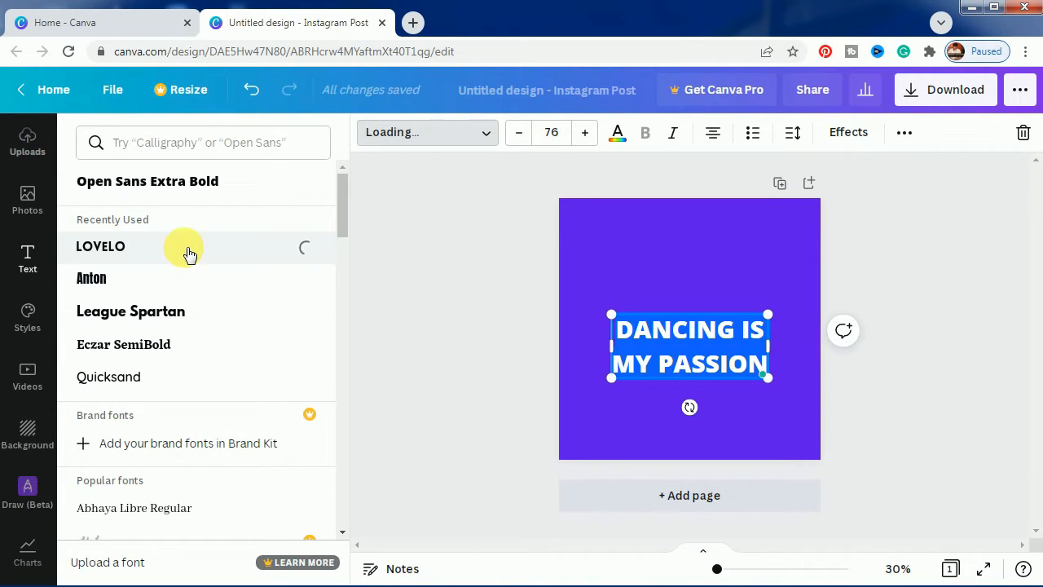
left_click(100, 247)
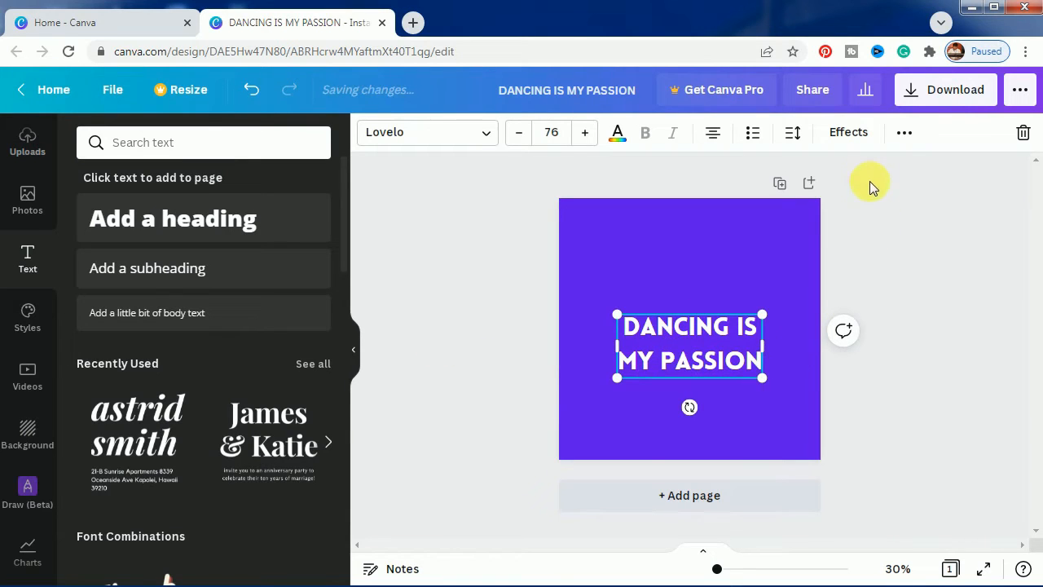
left_click(792, 132)
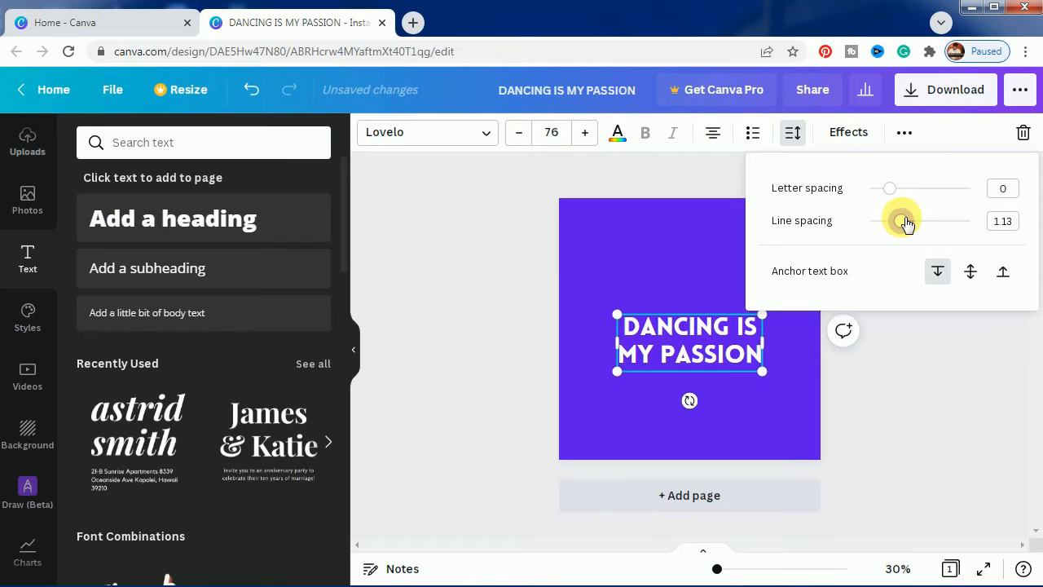
left_click(864, 408)
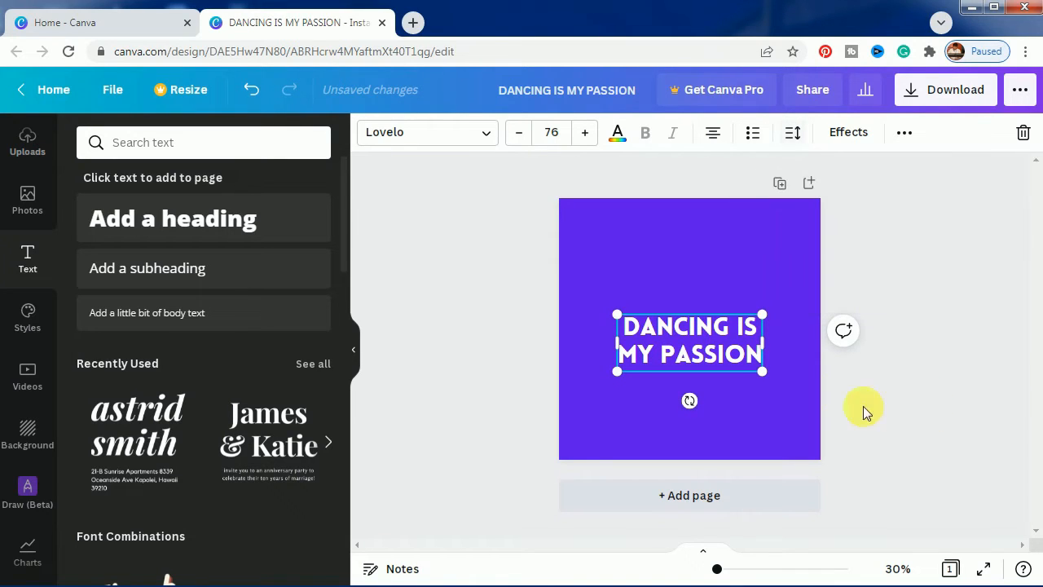
Enlarge the heading to about 92.7, recentre it and reduce its line spacing.
left_click_drag(762, 371, 795, 395)
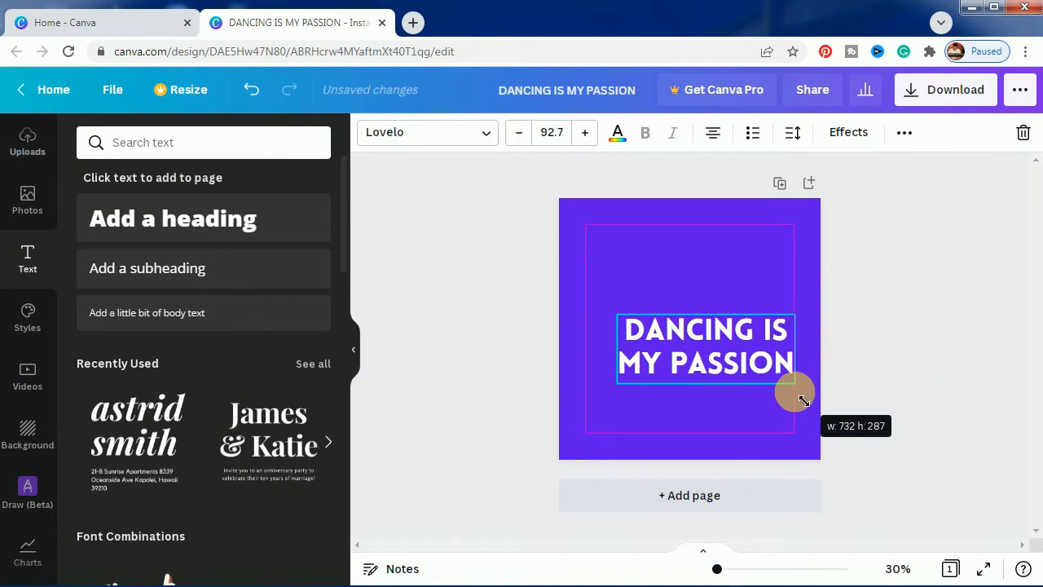
left_click_drag(794, 391, 745, 359)
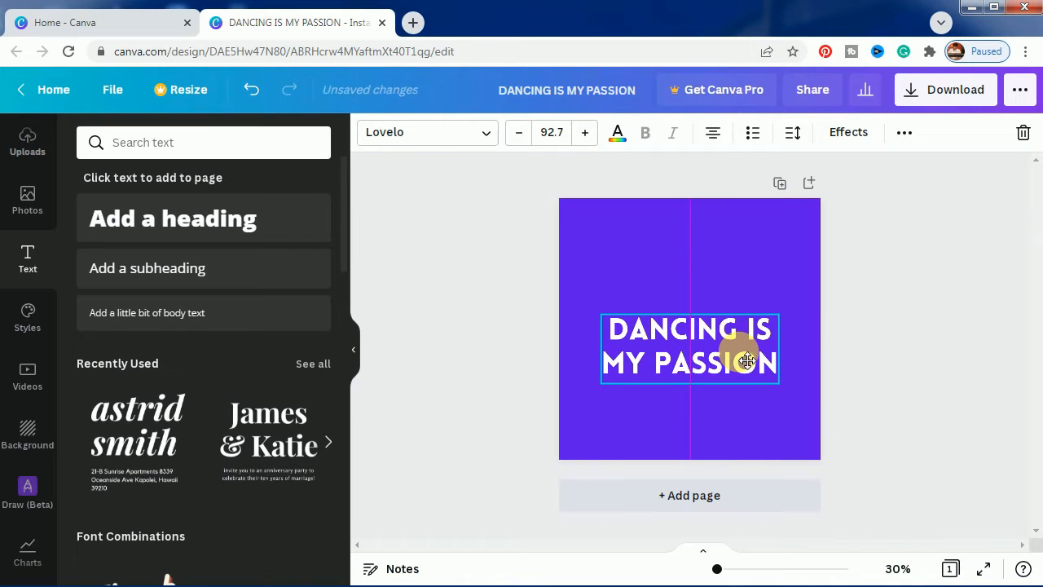
left_click(792, 132)
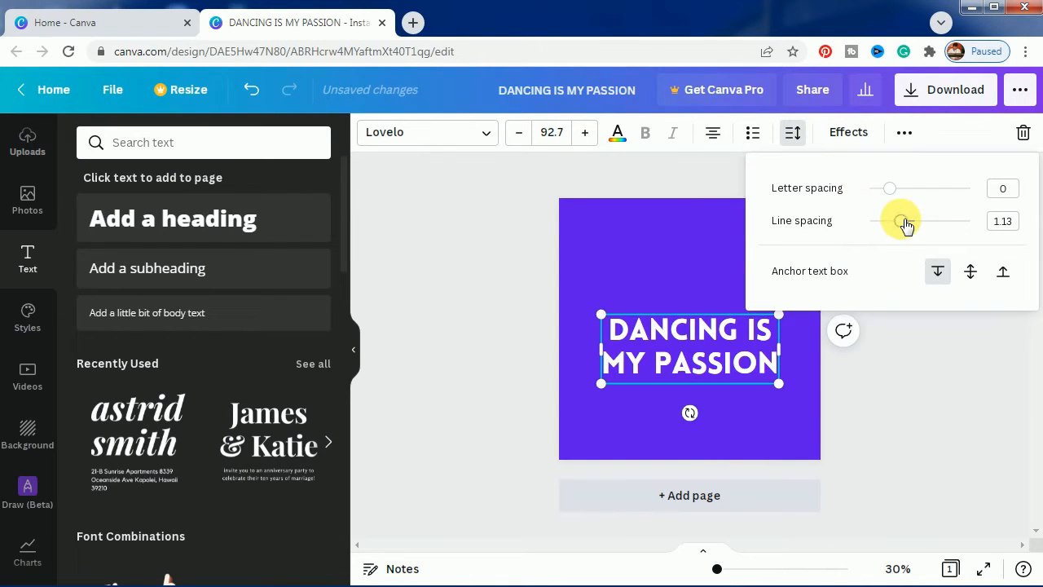
left_click_drag(901, 221, 889, 221)
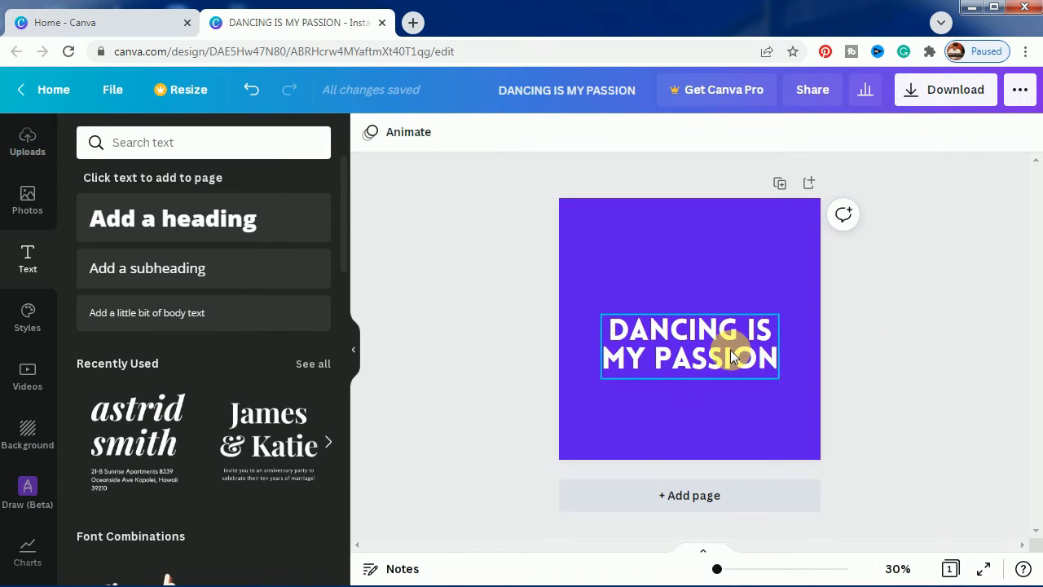
left_click(689, 343)
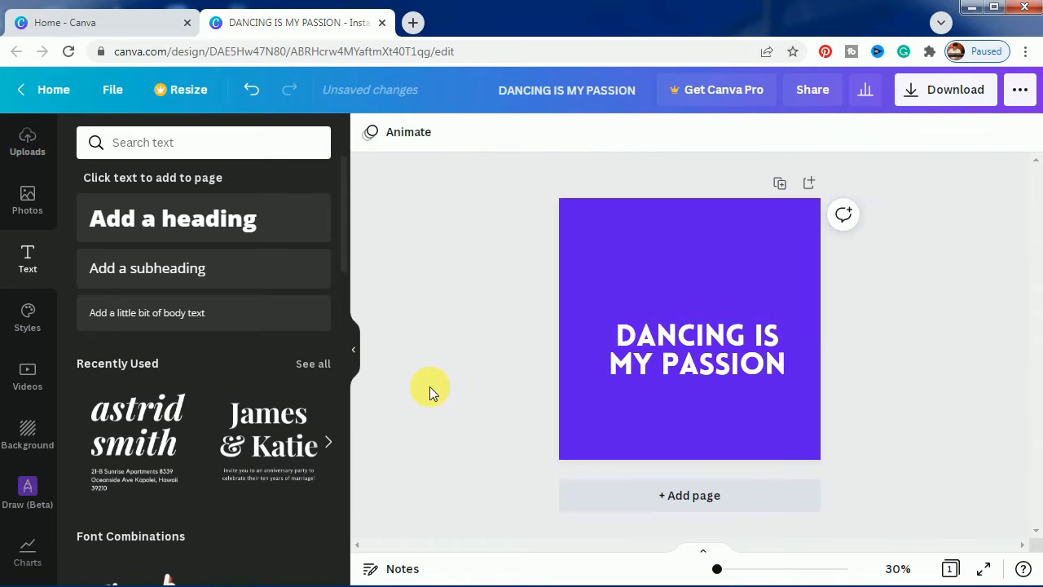
Find the GIPHY app and search it for 'dancing stickers'.
left_click(697, 351)
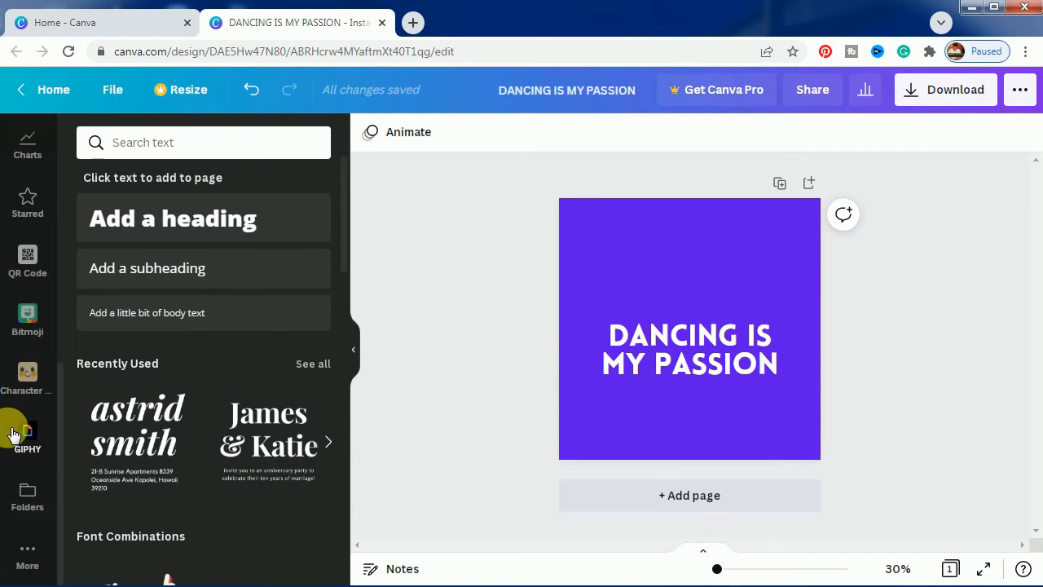
mouse_move(59, 414)
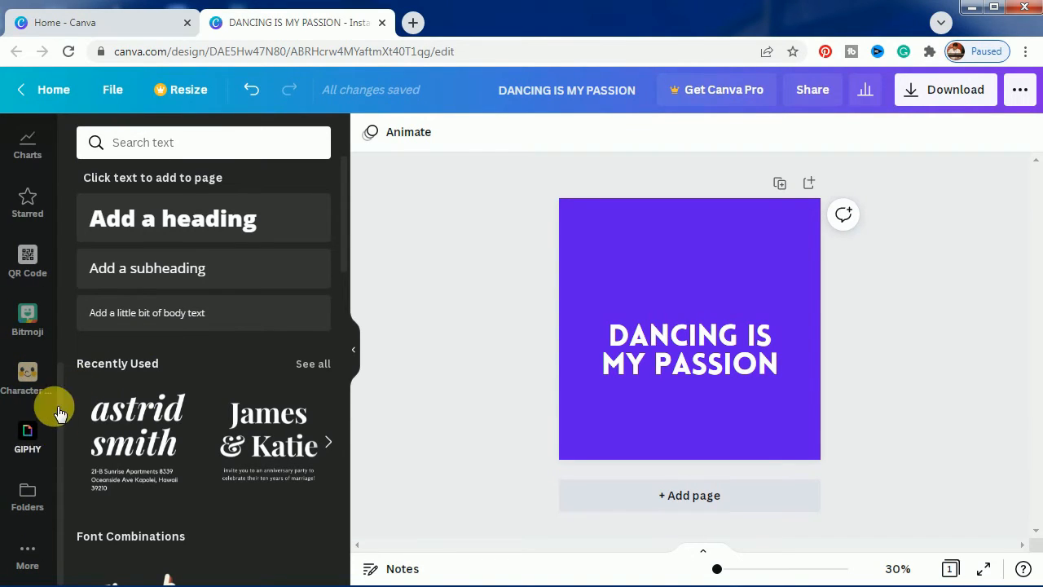
mouse_move(27, 199)
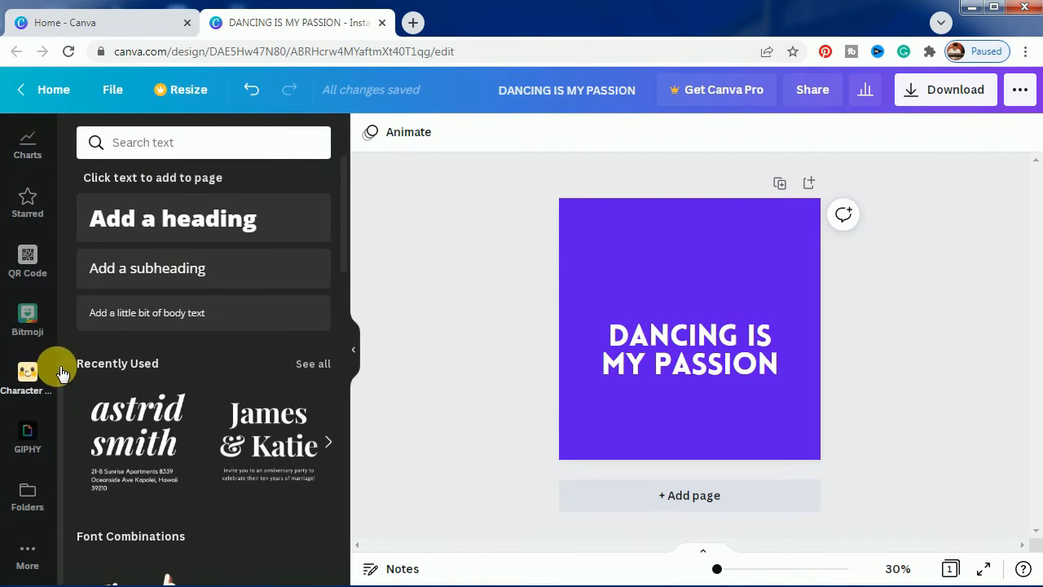
mouse_move(33, 423)
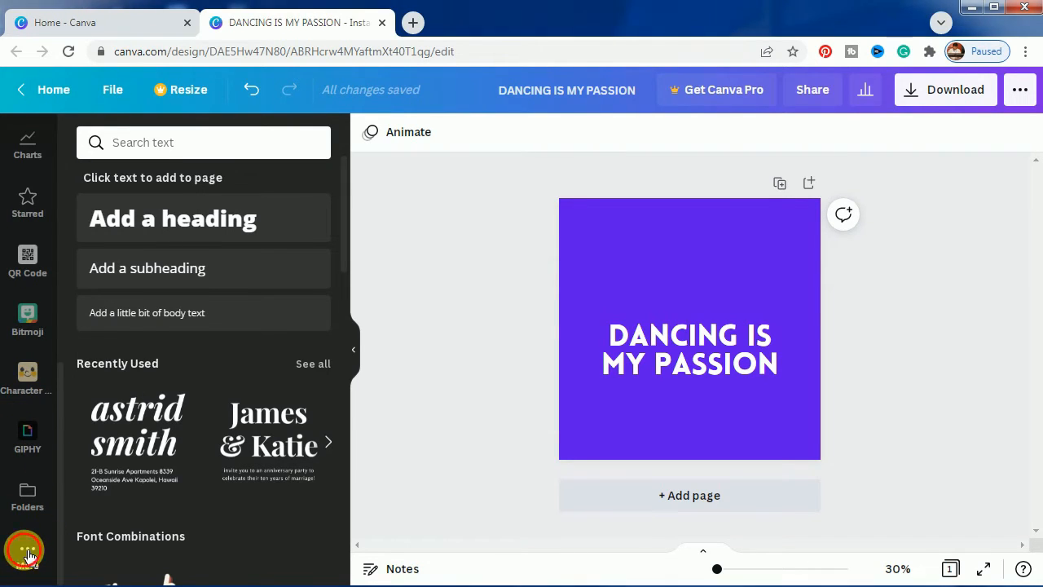
left_click(27, 558)
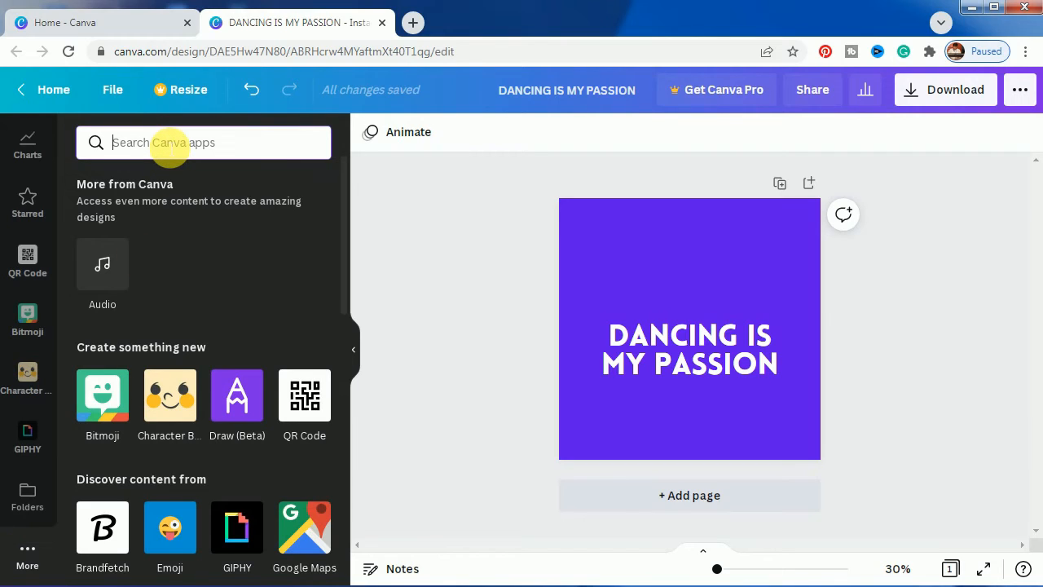
type("giphy")
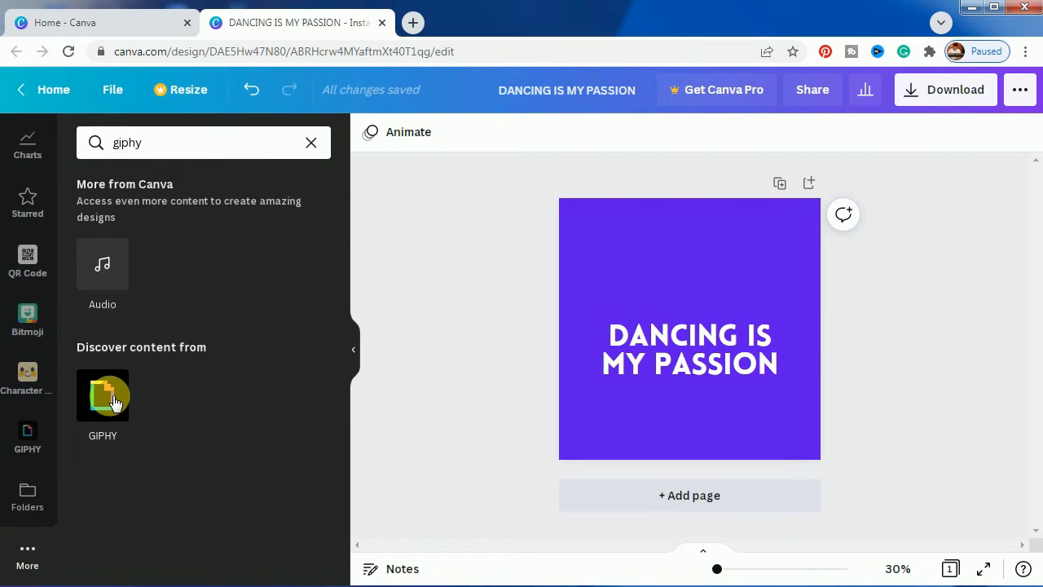
type("dancing stickers")
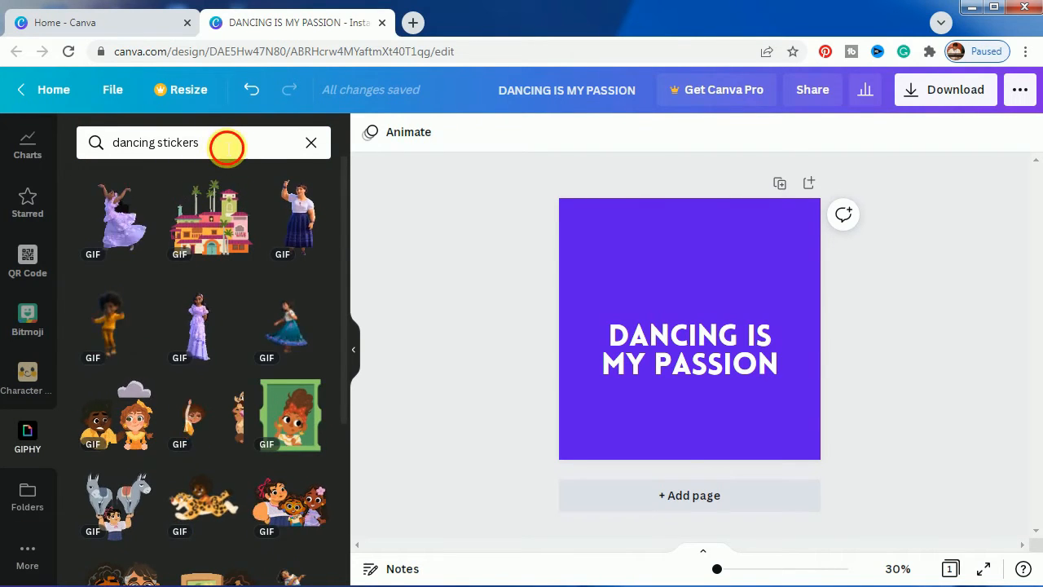
scroll("down", 3)
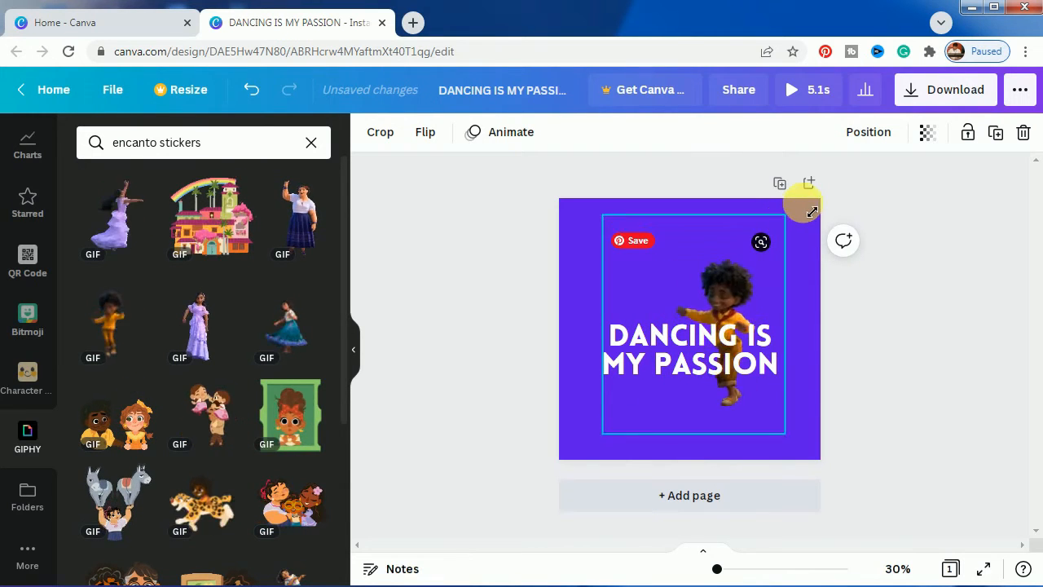
Enlarge the dancer GIF over the heading and bring it in front of the text.
left_click_drag(802, 210, 820, 202)
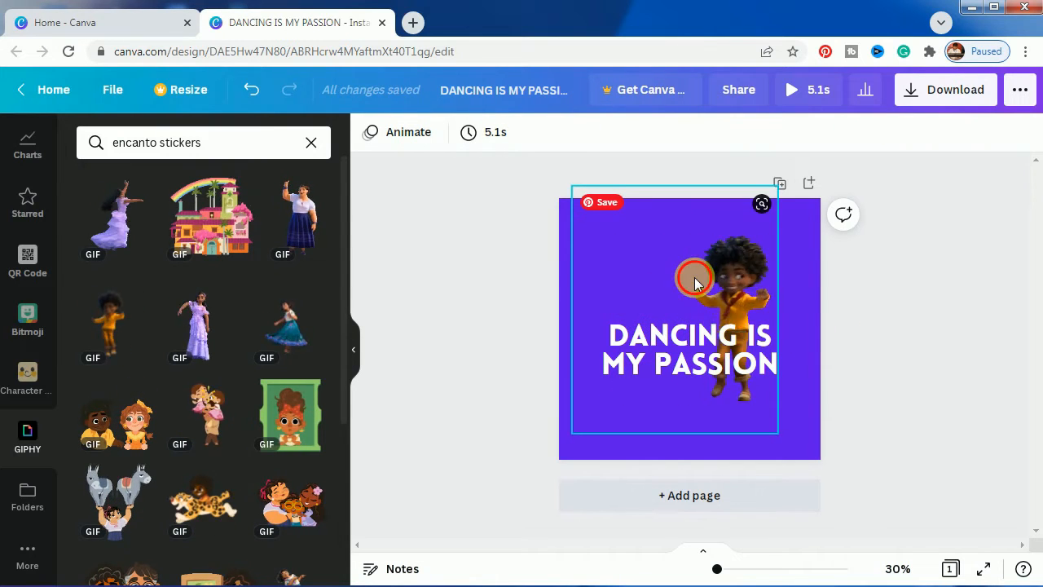
left_click(725, 285)
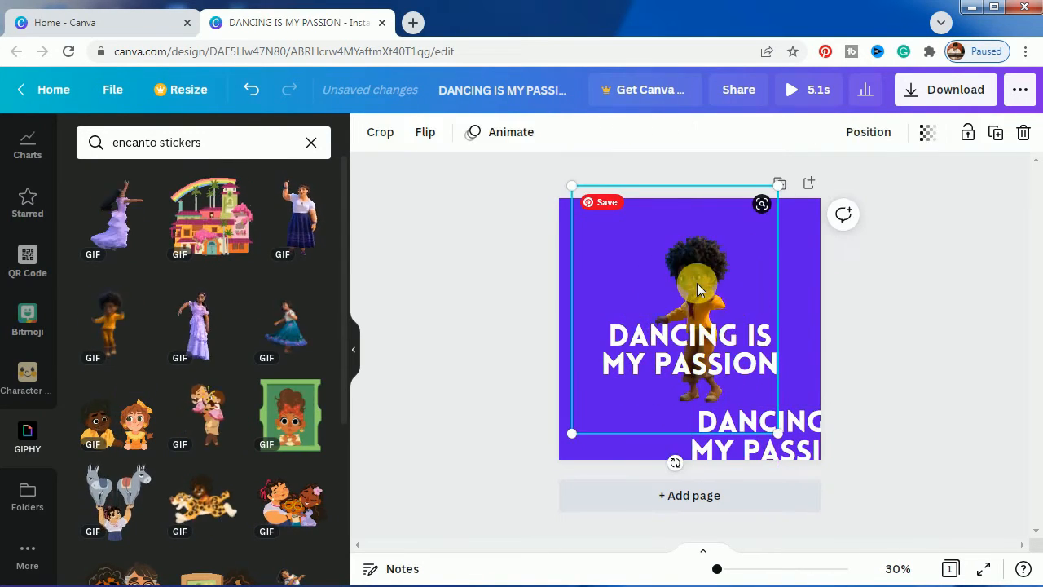
right_click(697, 289)
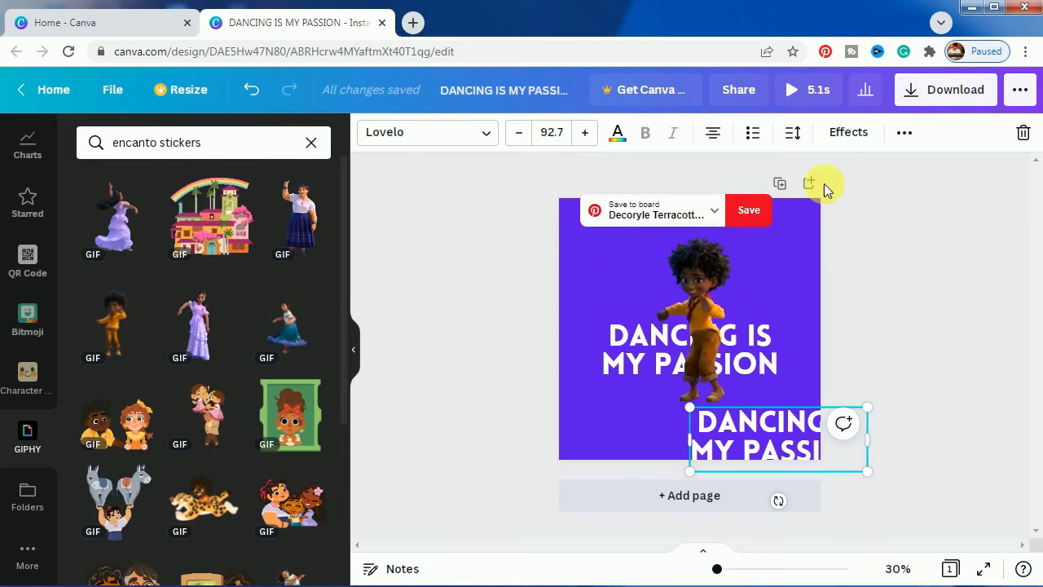
Make the heading copy Hollow outline text and lay it exactly over the original.
left_click(792, 132)
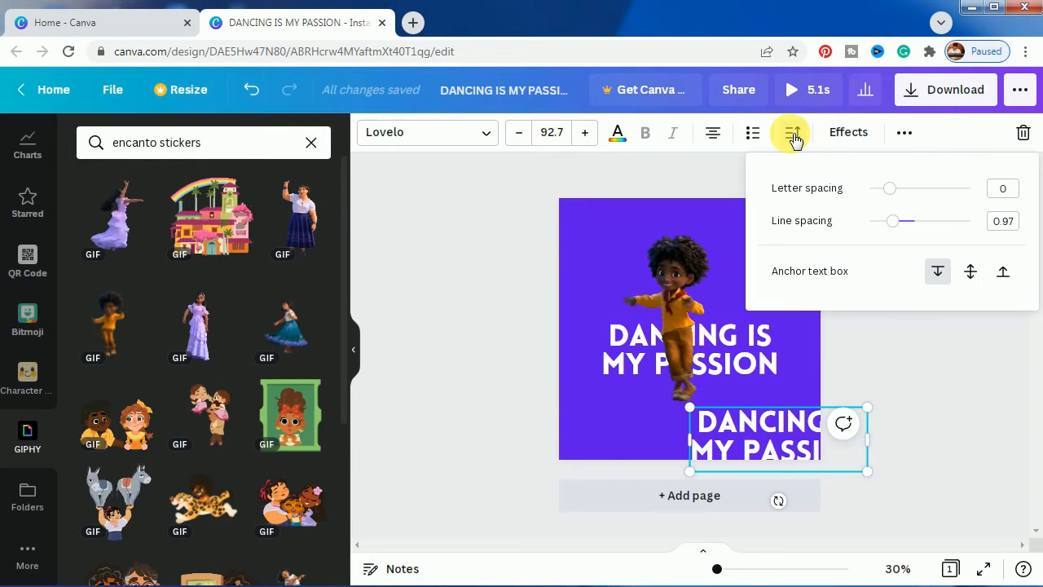
left_click(848, 132)
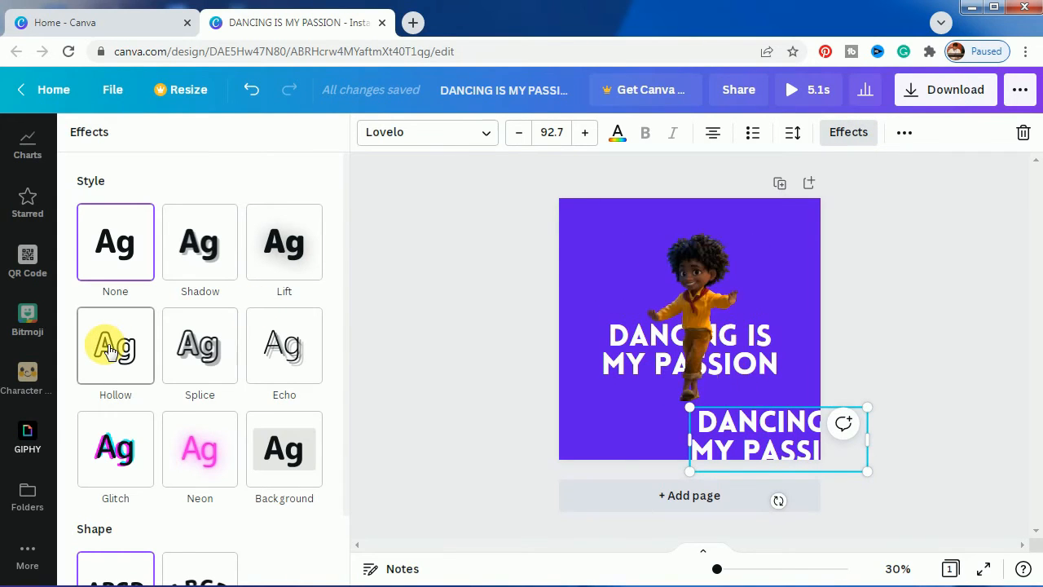
left_click(115, 345)
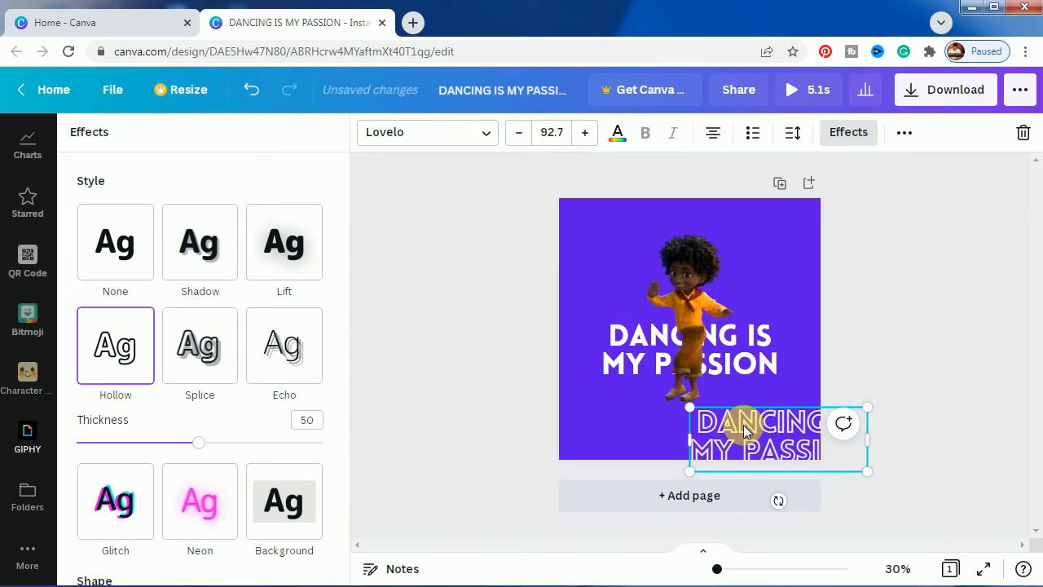
left_click_drag(754, 440, 689, 362)
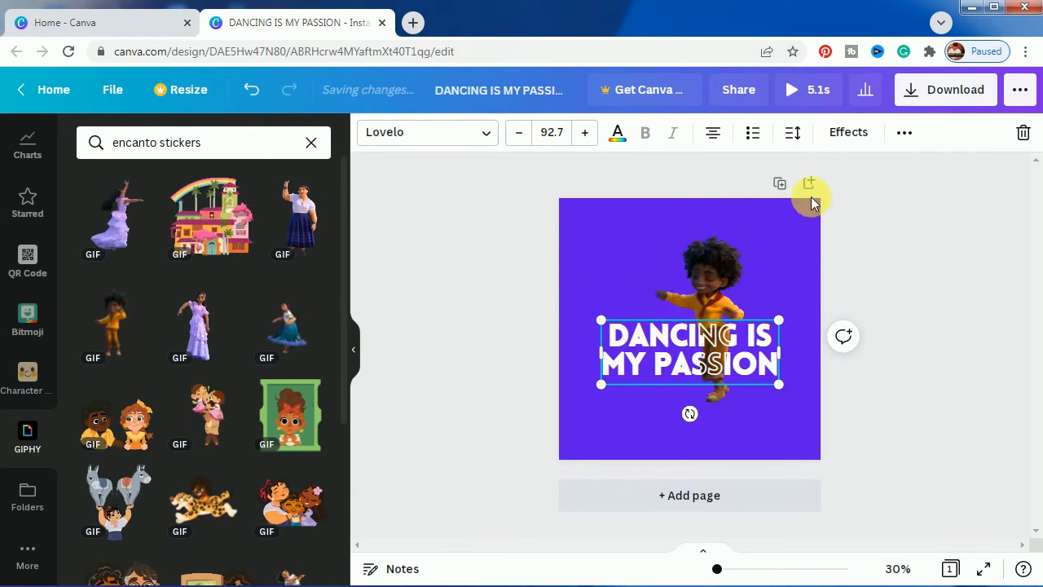
Thin the hollow outline thickness to 29 and deselect to view the result.
left_click(849, 132)
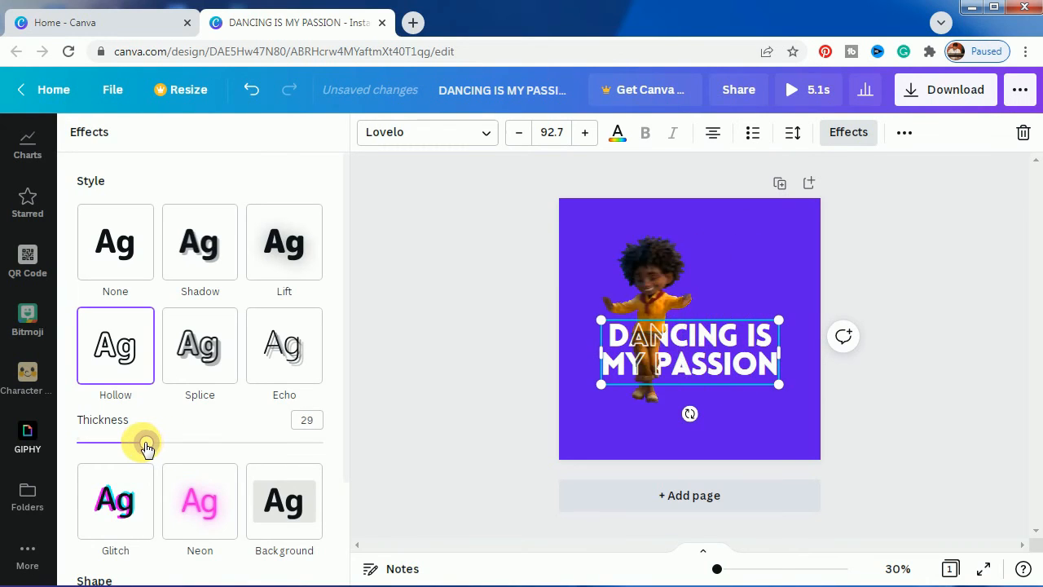
left_click_drag(147, 442, 135, 442)
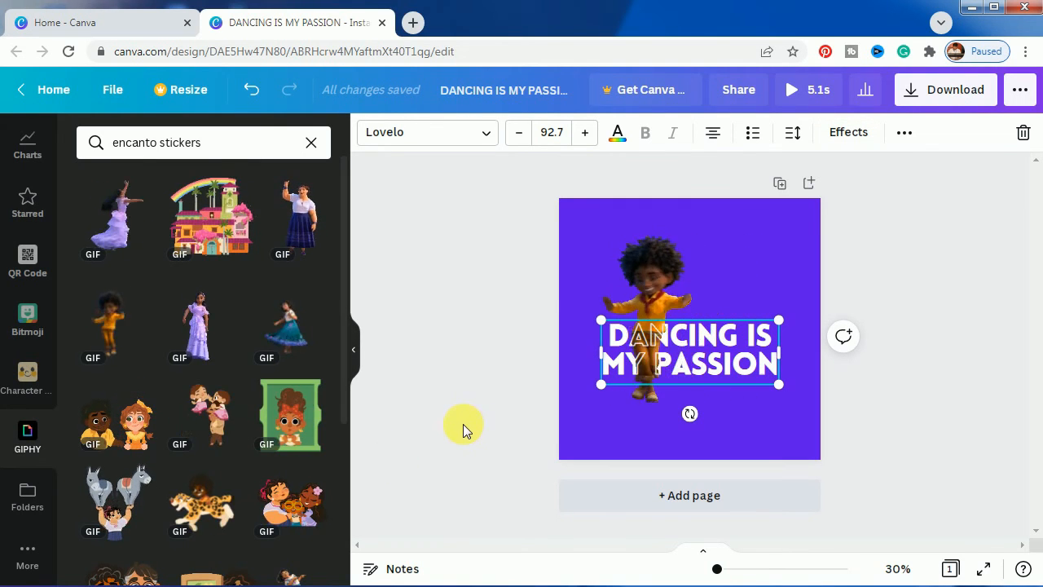
left_click(465, 423)
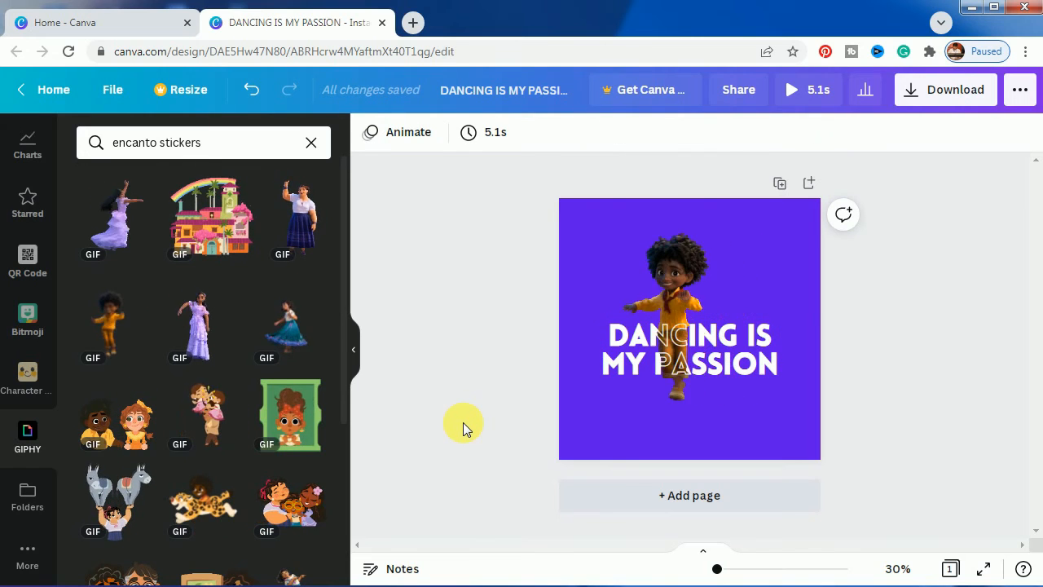